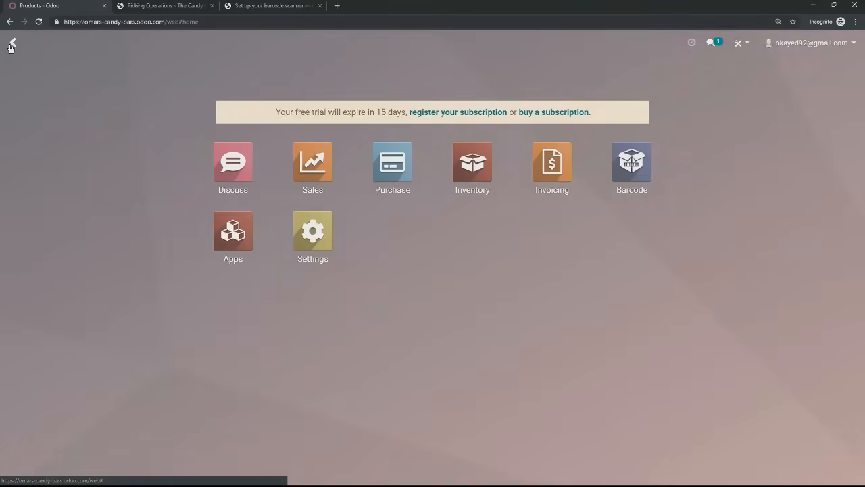
- Open the Purchase app and create a new blank request for quotation
{"action": "left_click", "coordinate": [392, 161]}
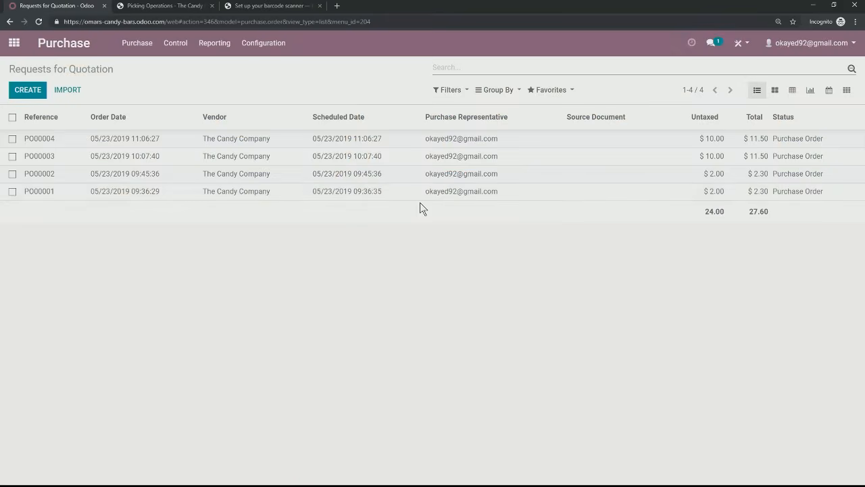
{"action": "left_click", "coordinate": [27, 89]}
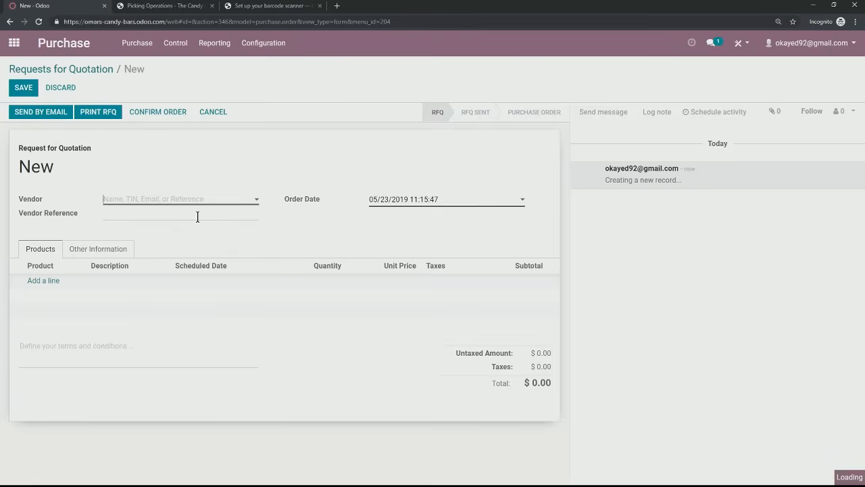
- Save an RFQ from The Candy Company for Omars Crunchy Candy Bar and Omars Fruit Bar ($2.30)
{"action": "left_click", "coordinate": [179, 198]}
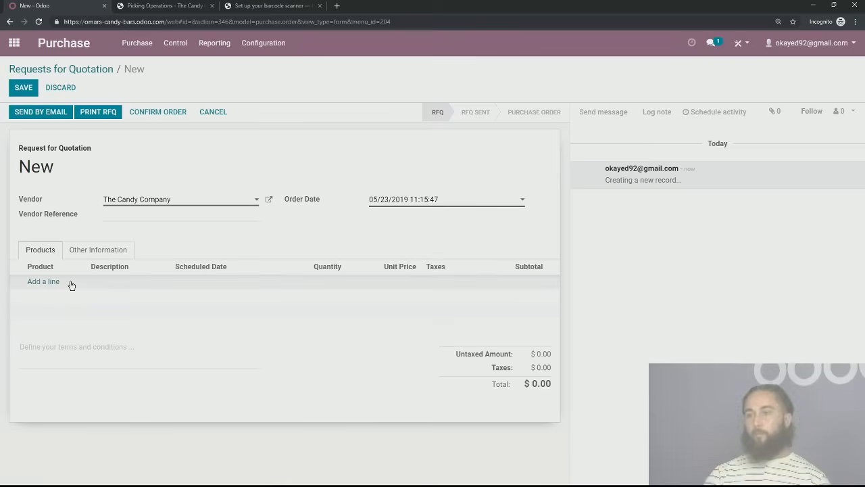
{"action": "left_click", "coordinate": [43, 282]}
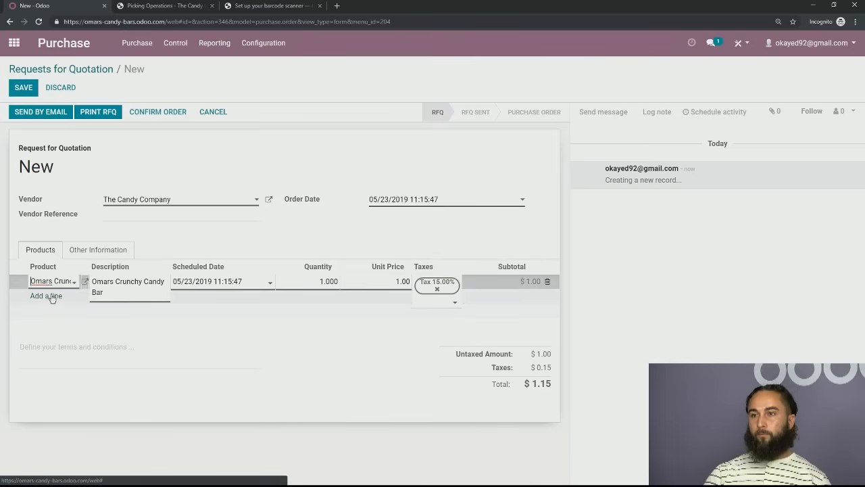
{"action": "left_click", "coordinate": [46, 310]}
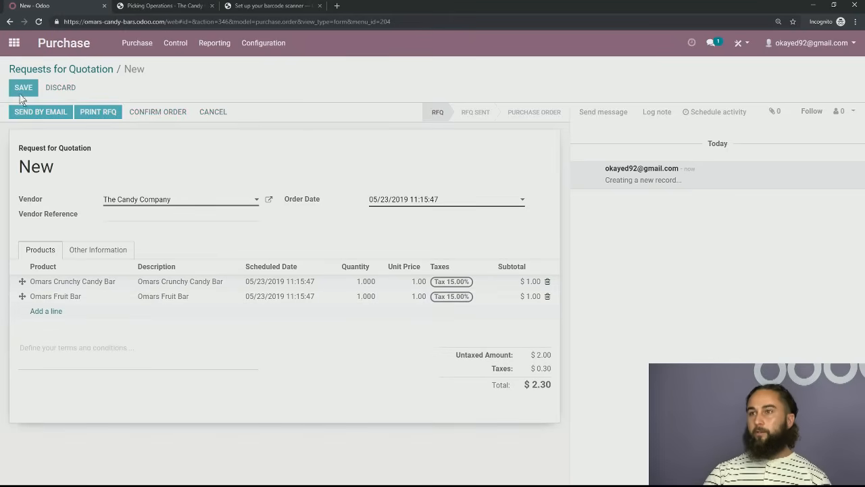
{"action": "left_click", "coordinate": [24, 88]}
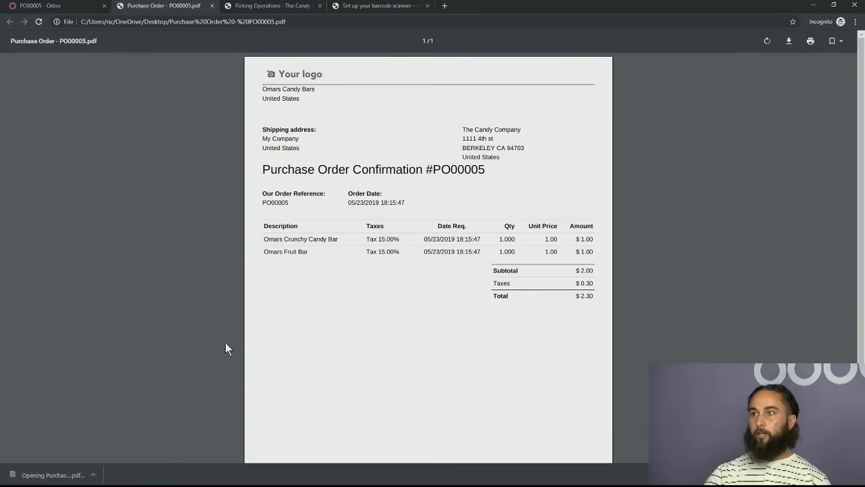
{"action": "mouse_move", "coordinate": [358, 398]}
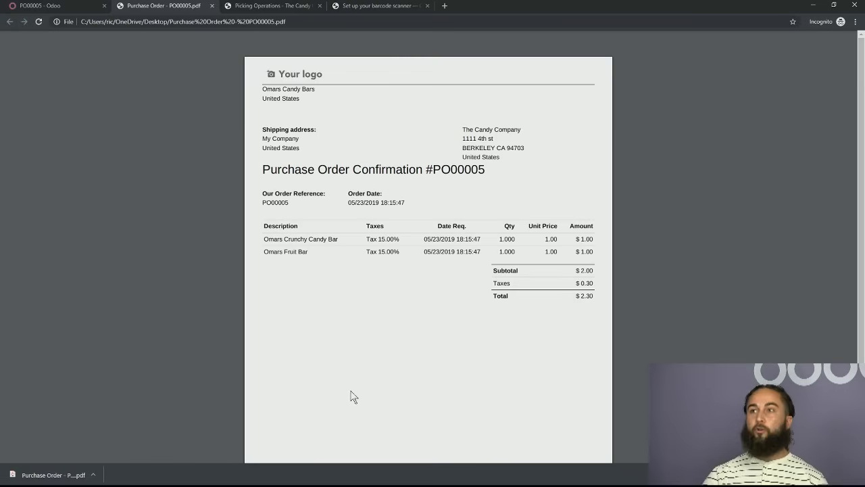
{"action": "mouse_move", "coordinate": [331, 386]}
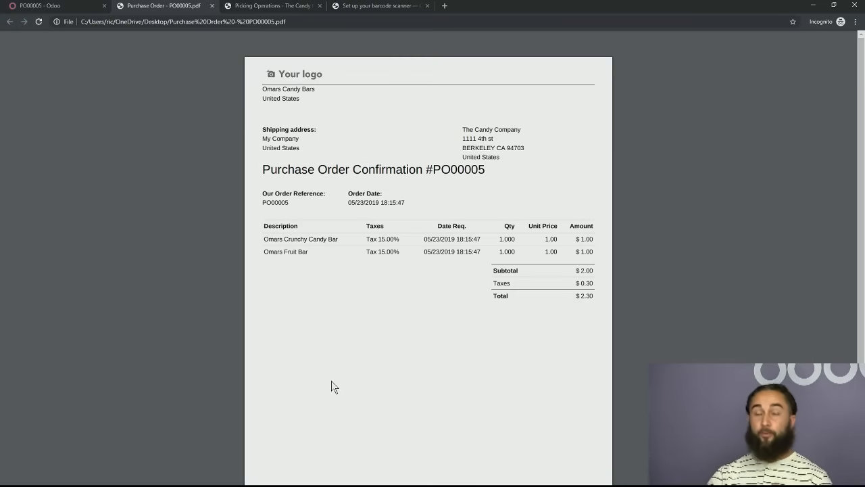